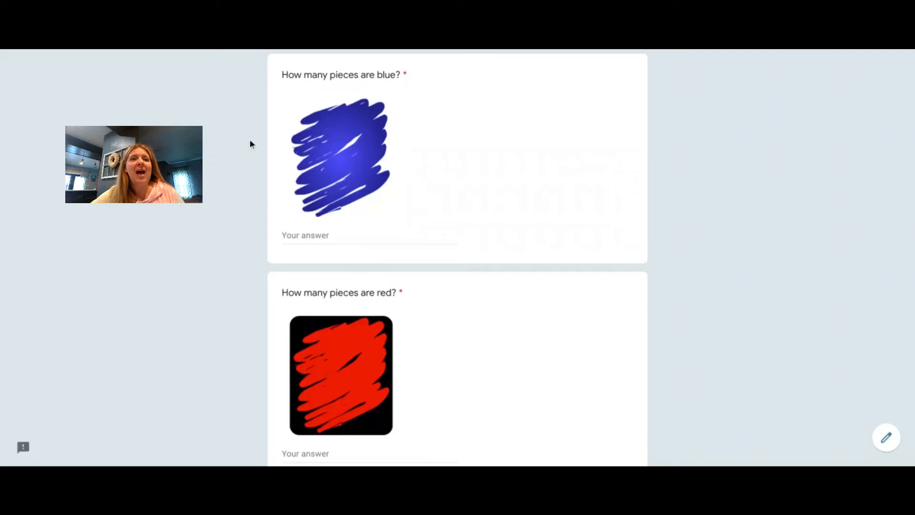
mouse_move(315, 75)
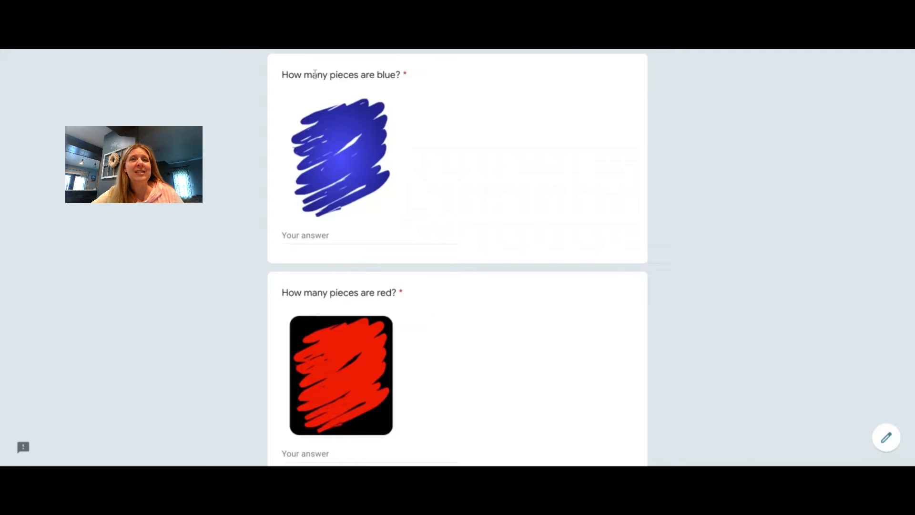
mouse_move(449, 151)
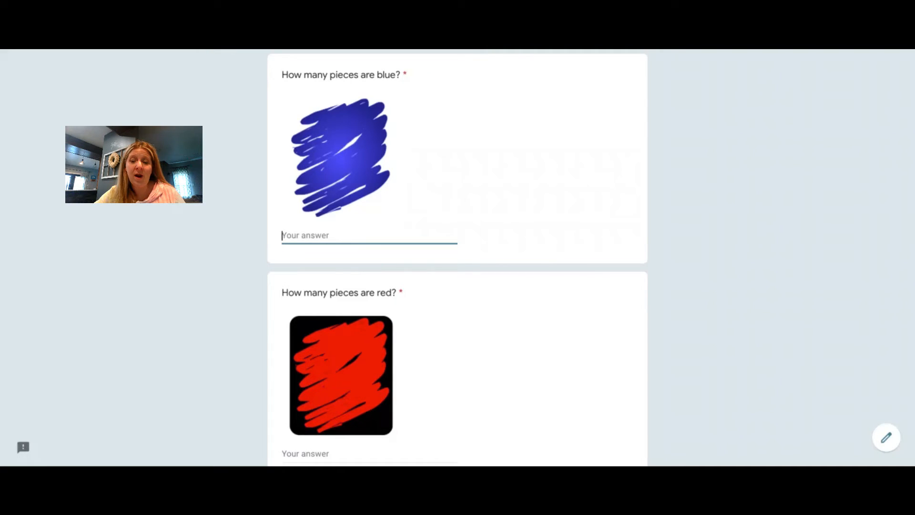
scroll("down", 3)
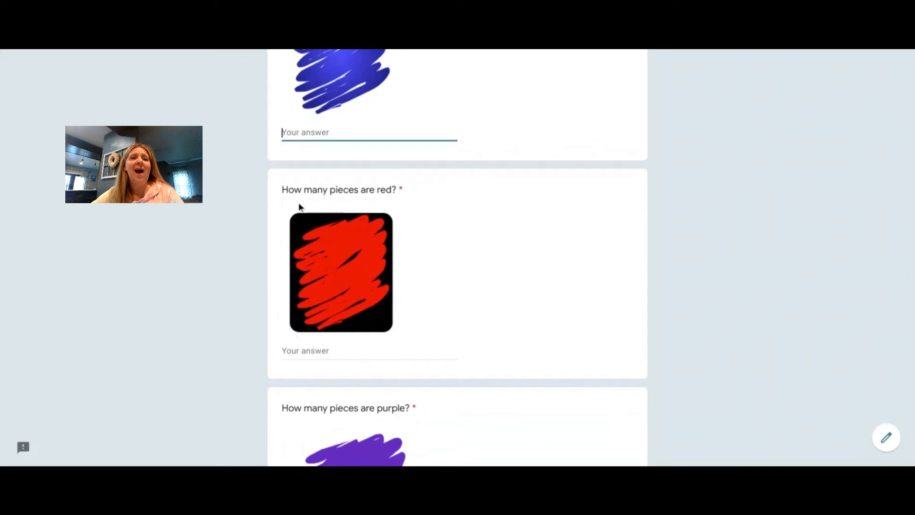
mouse_move(386, 211)
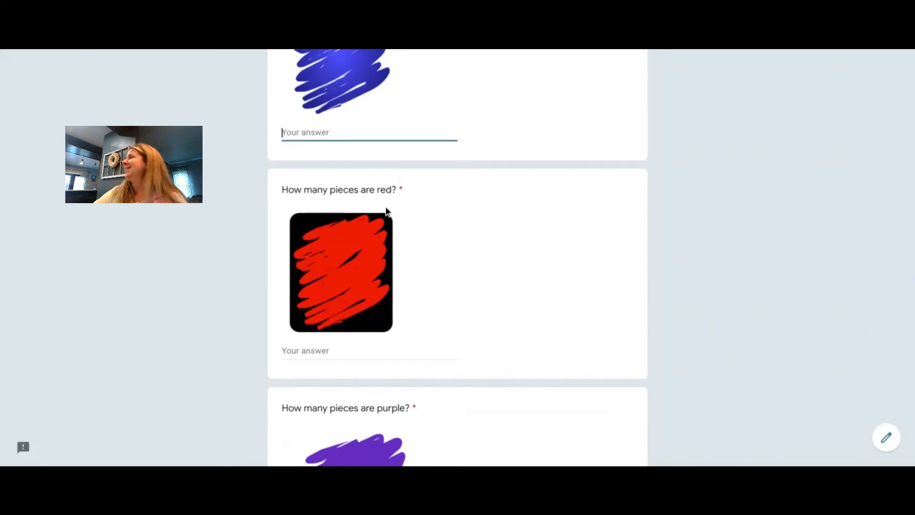
scroll("down", 3)
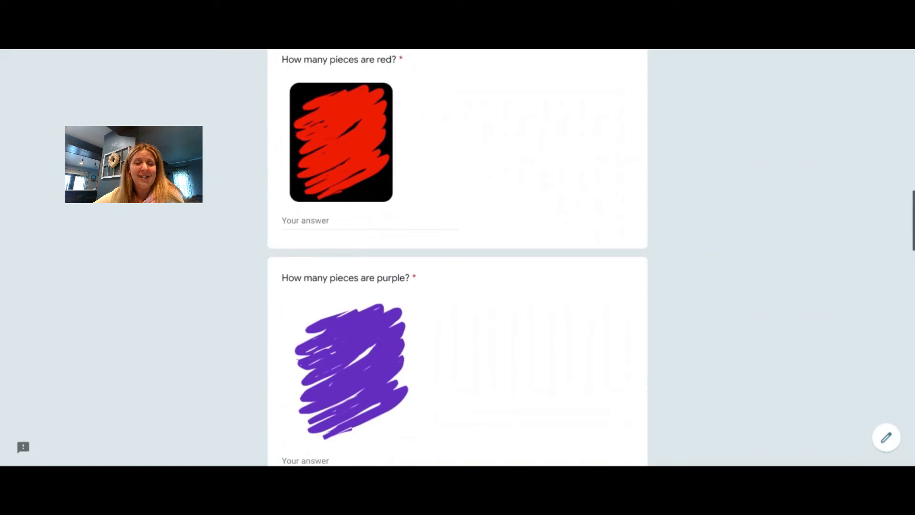
scroll("down", 3)
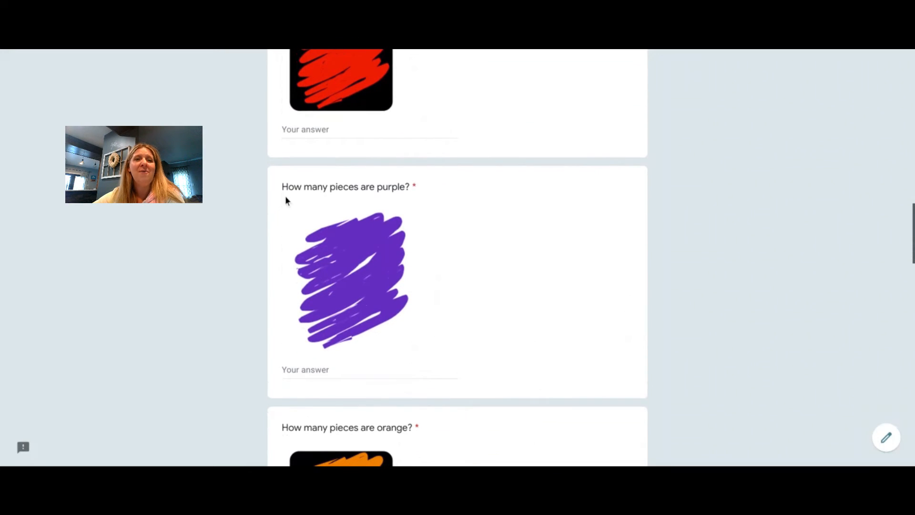
mouse_move(364, 199)
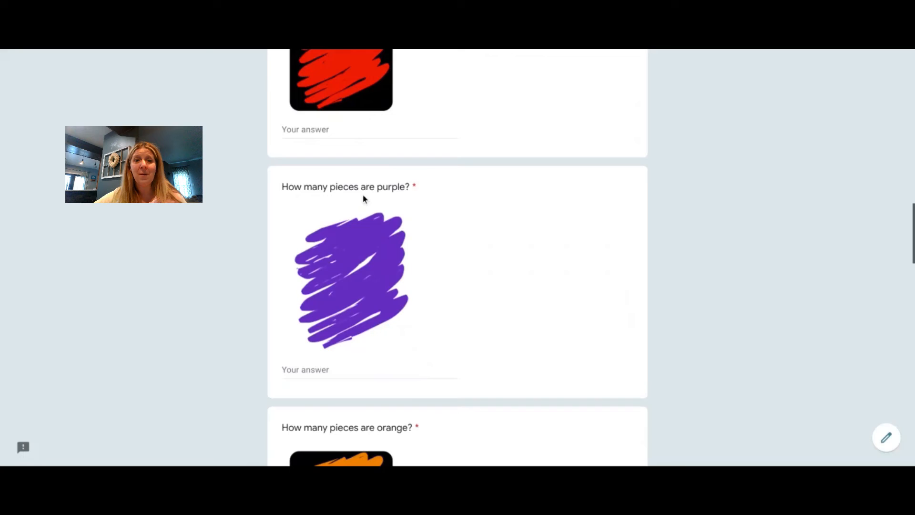
scroll("down", 3)
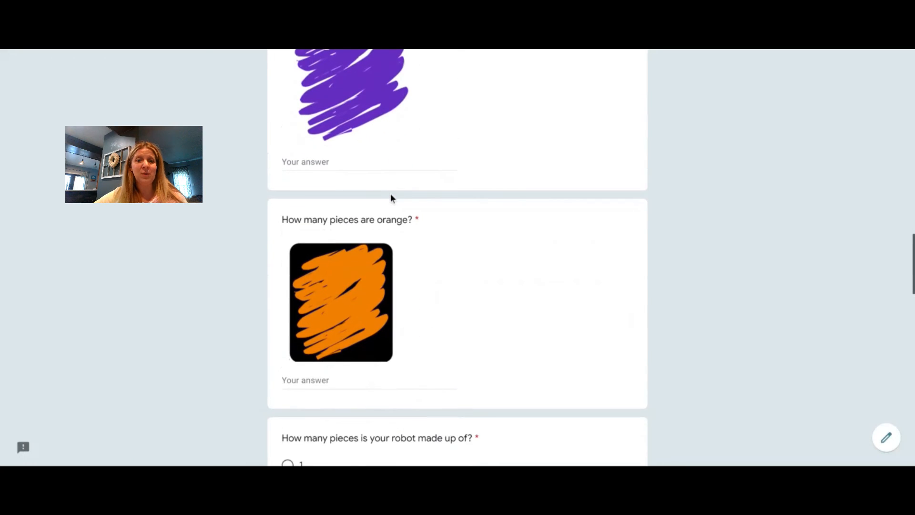
mouse_move(329, 233)
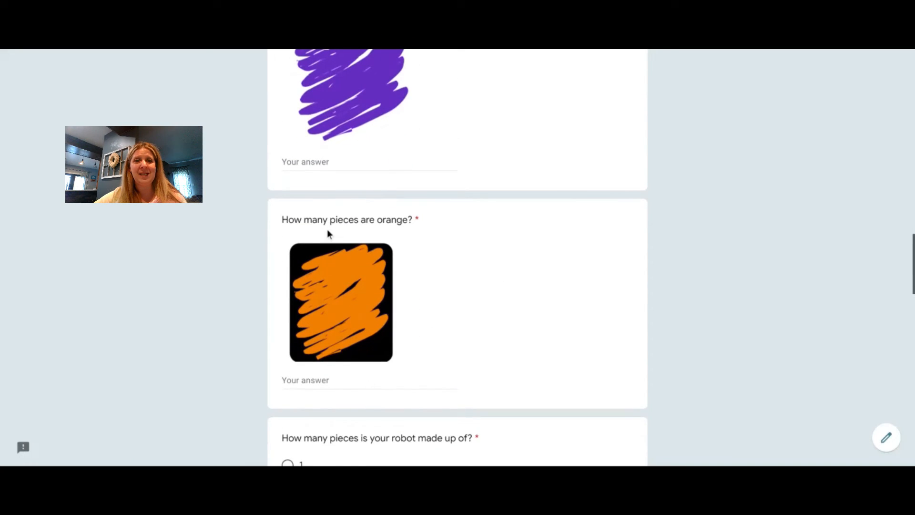
mouse_move(341, 371)
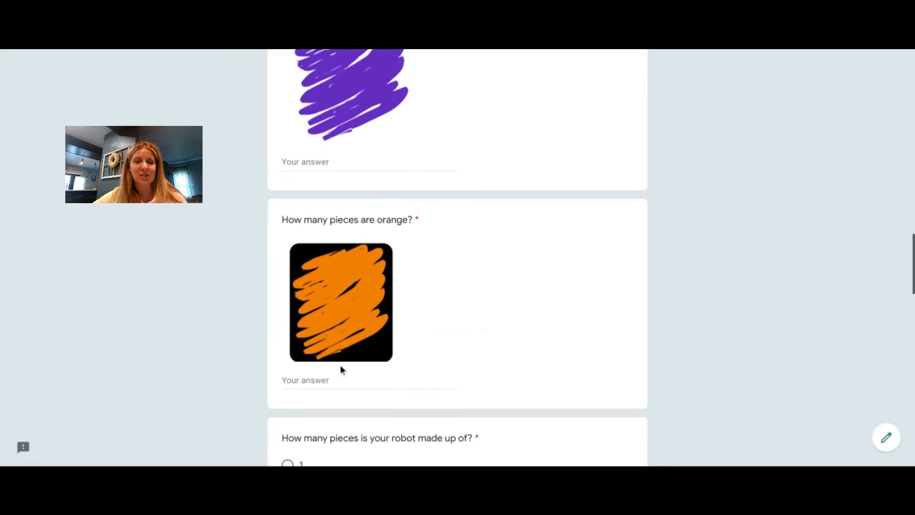